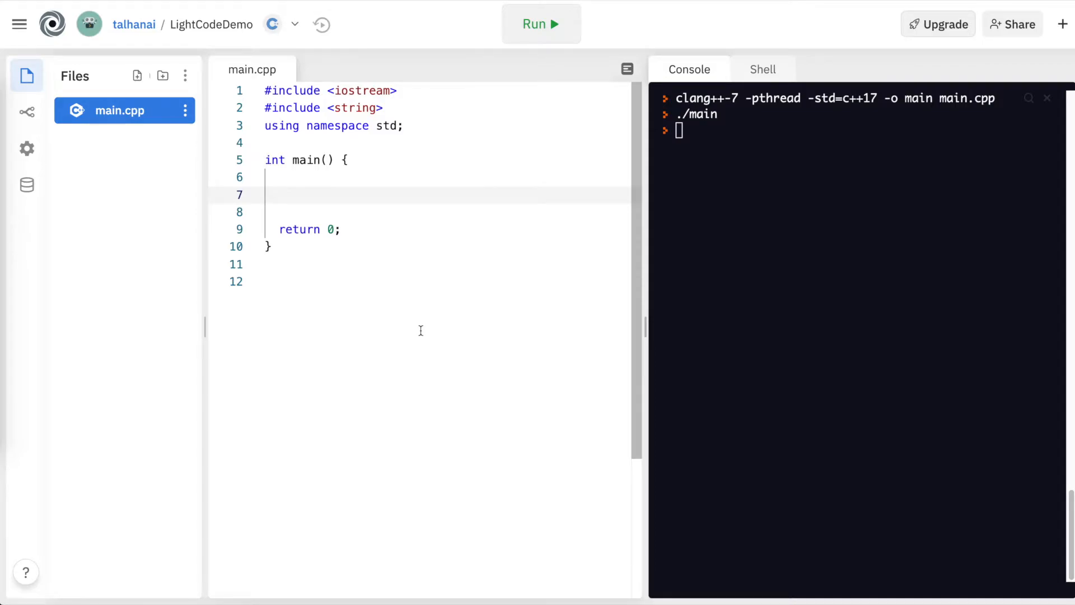
Declare a string variable fruit initialized to "lemon" inside main
type("string")
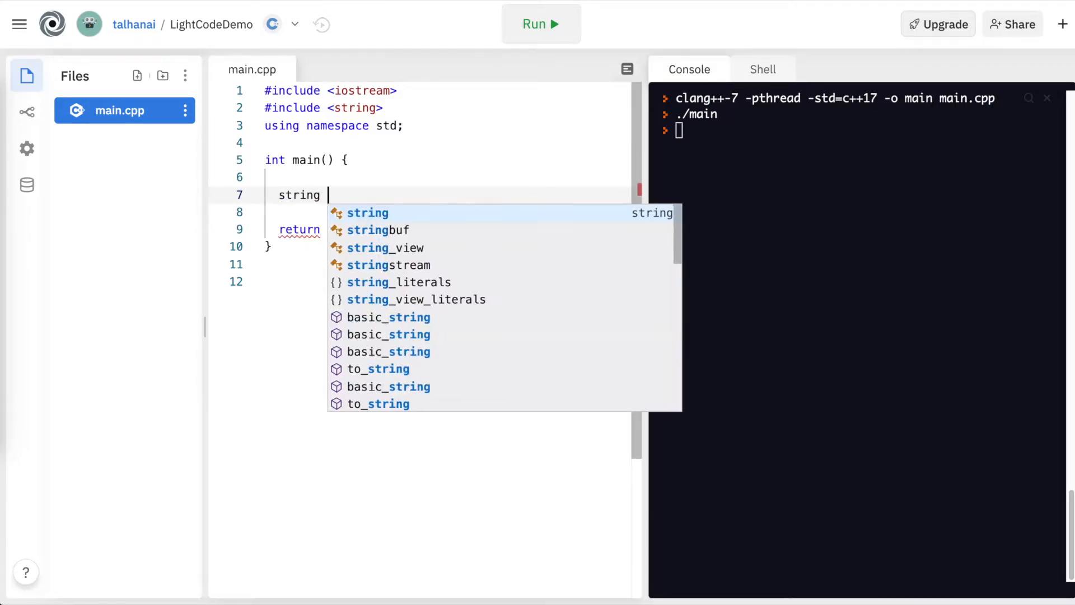
type("fruit =")
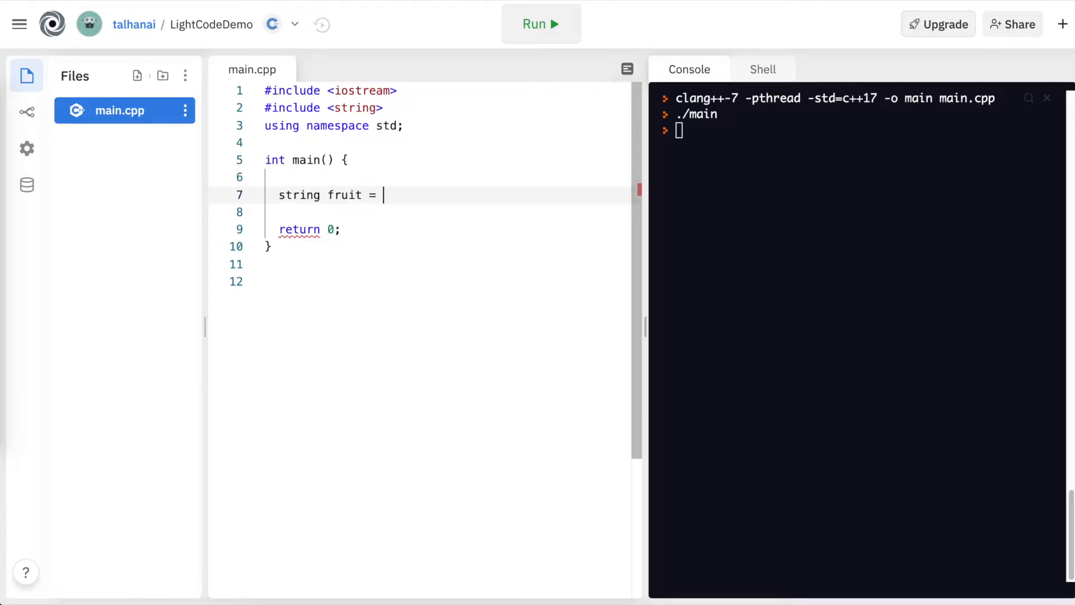
type("\"lemon\";")
type("co")
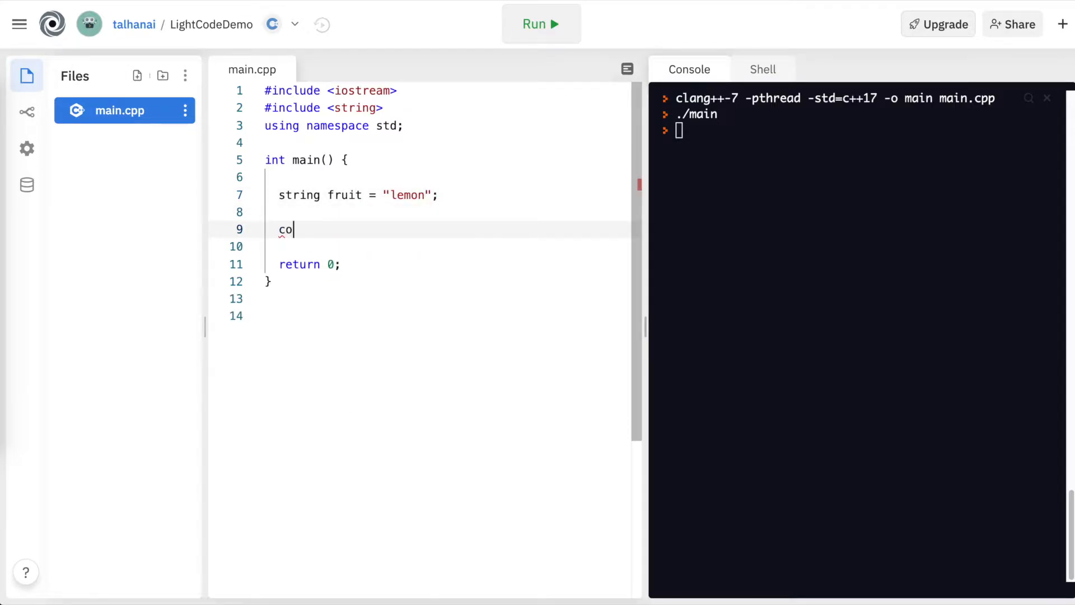
Print fruit's memory address using cout << &fruit << "\n"
type("ut")
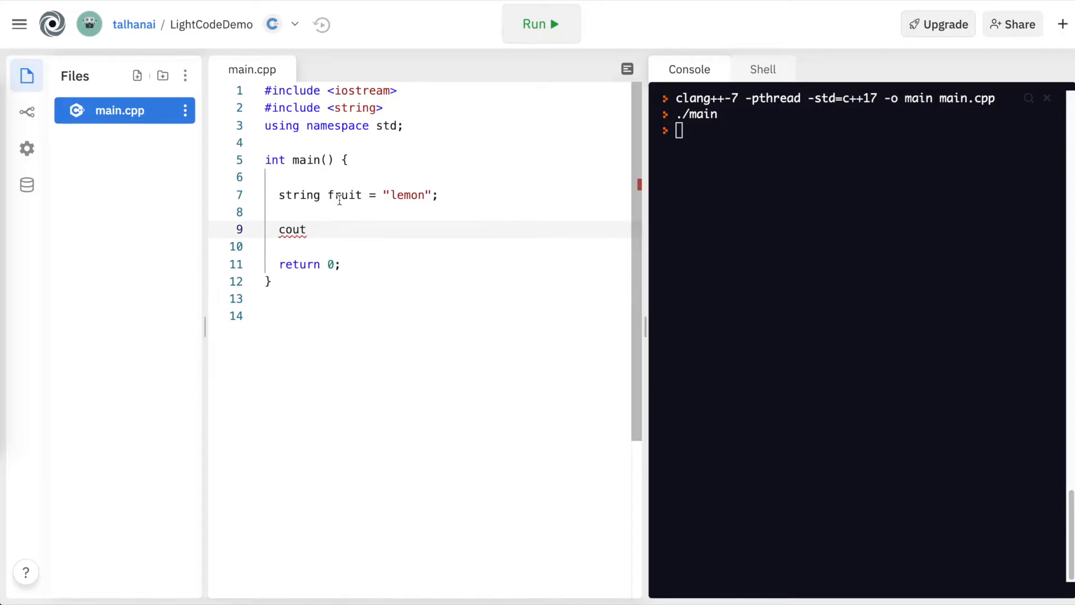
type("<<")
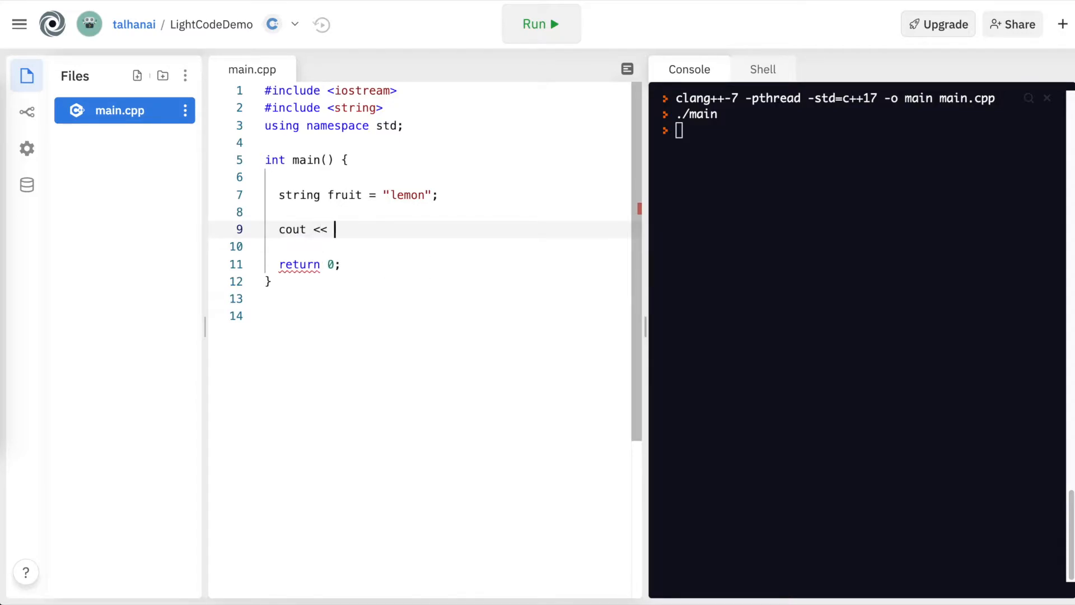
type("&fruit")
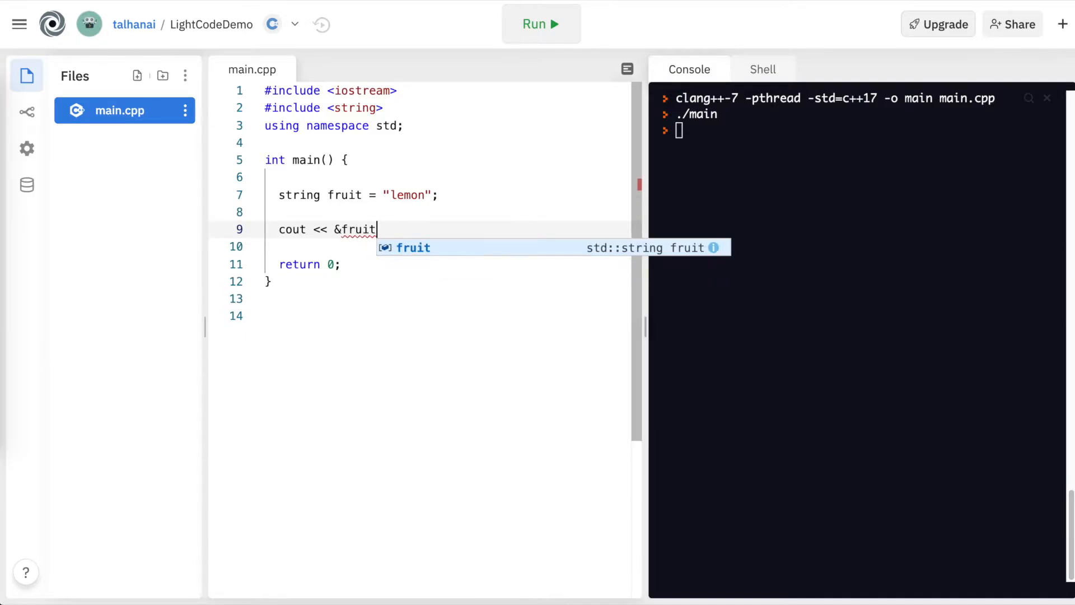
type("<< \"\\n\";")
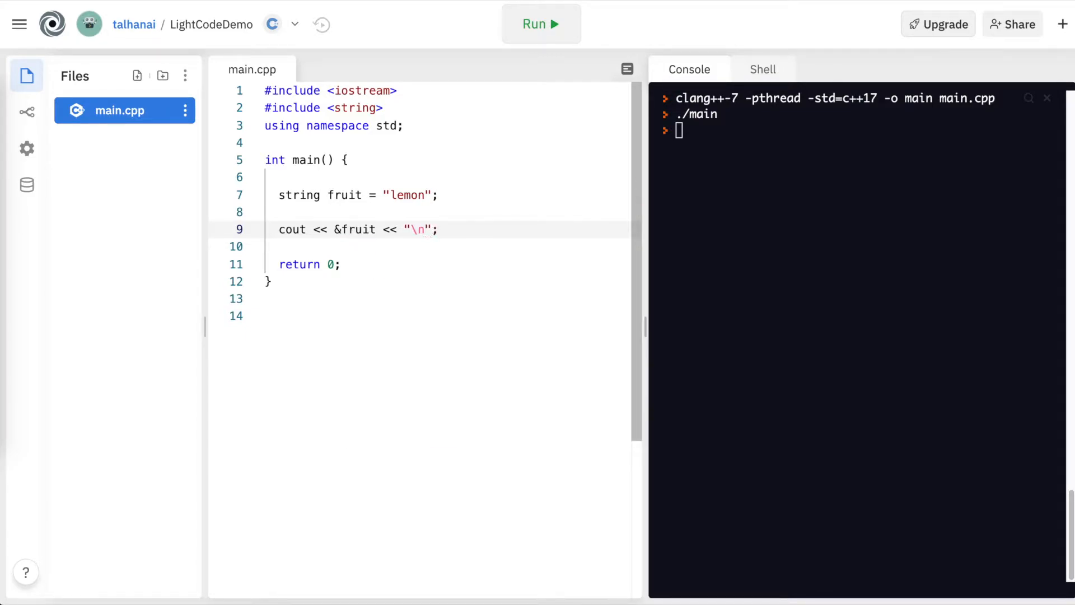
Run the program to print fruit's address, 0x7ffde2c09bb8, in the console
left_click(540, 24)
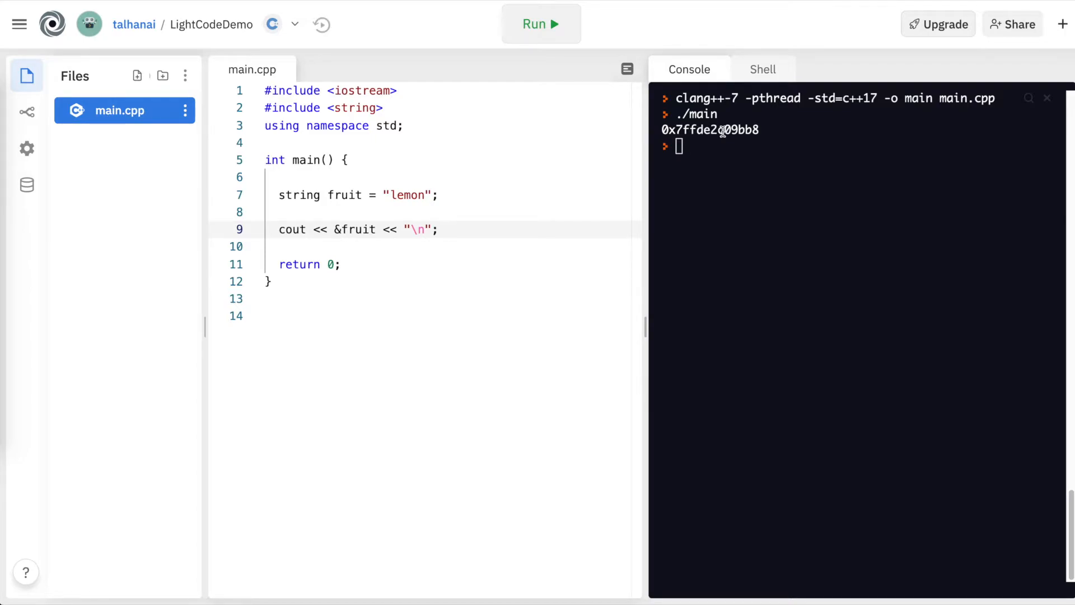
mouse_move(363, 229)
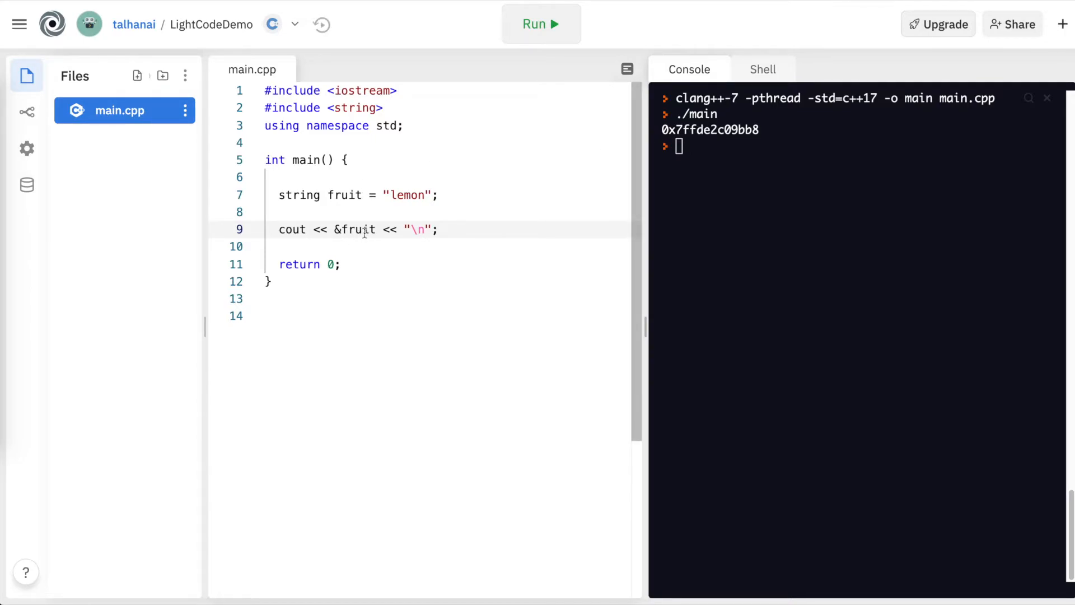
Add fruit = "guava";, then cout fruit and &fruit, each followed by "\n"
type("fruit = \"")
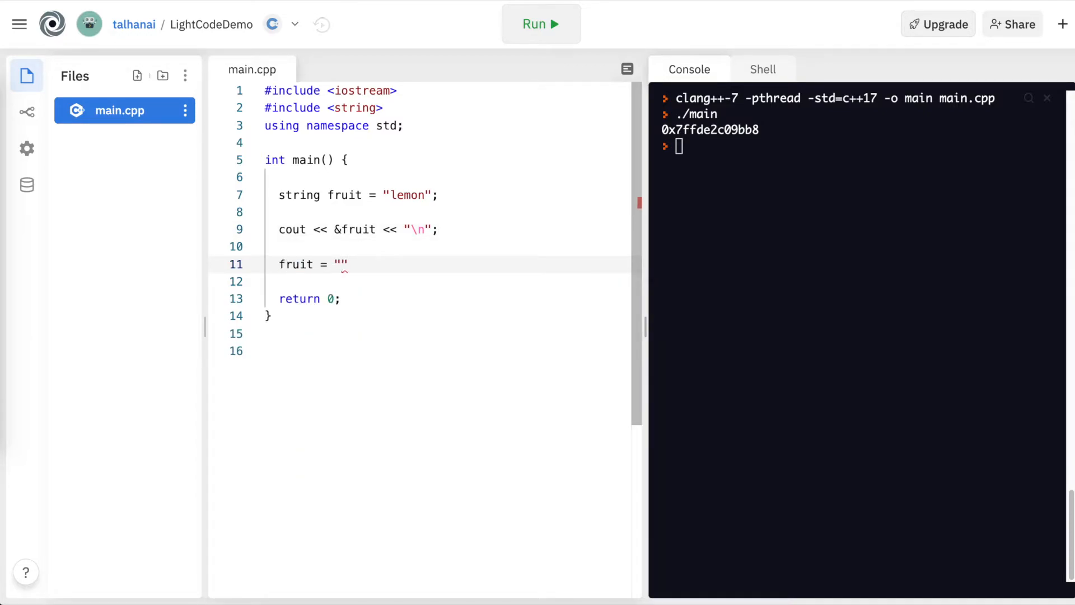
type("guava")
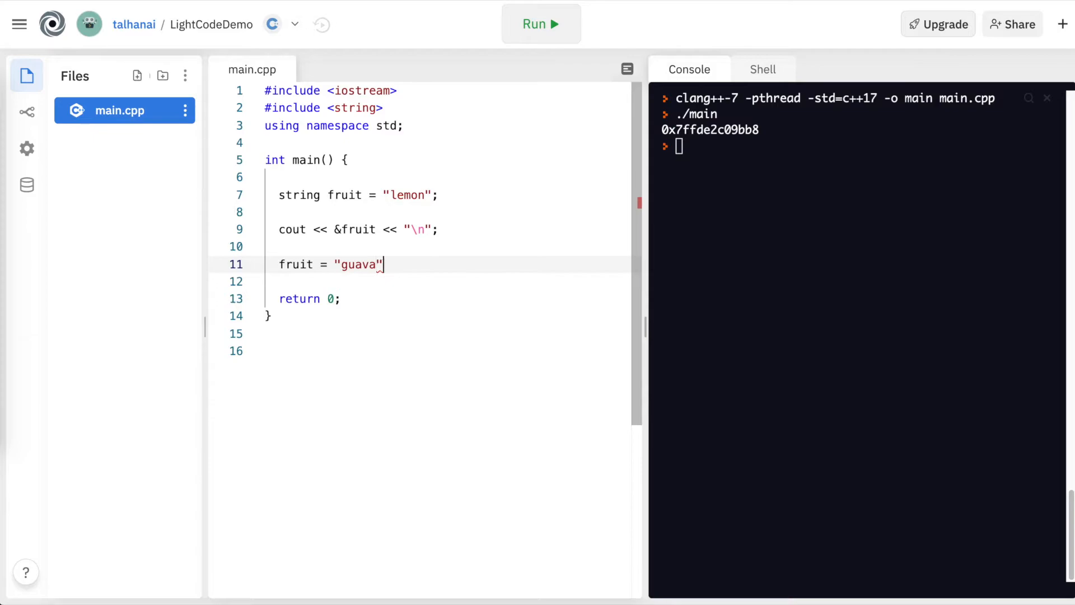
type("cout << fruit")
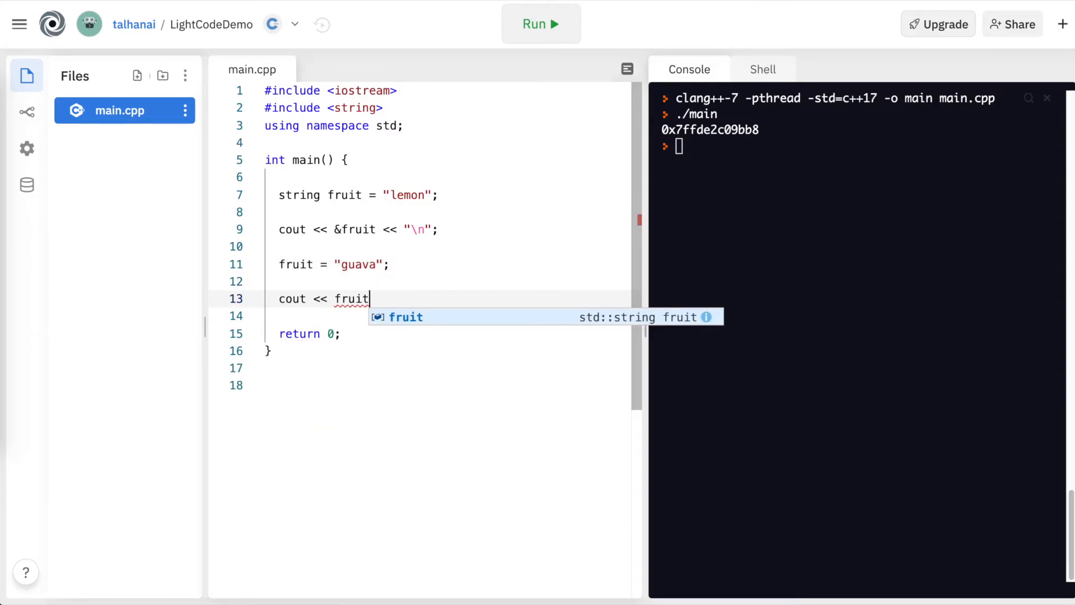
type("<< \"\"")
left_click(447, 316)
type("c")
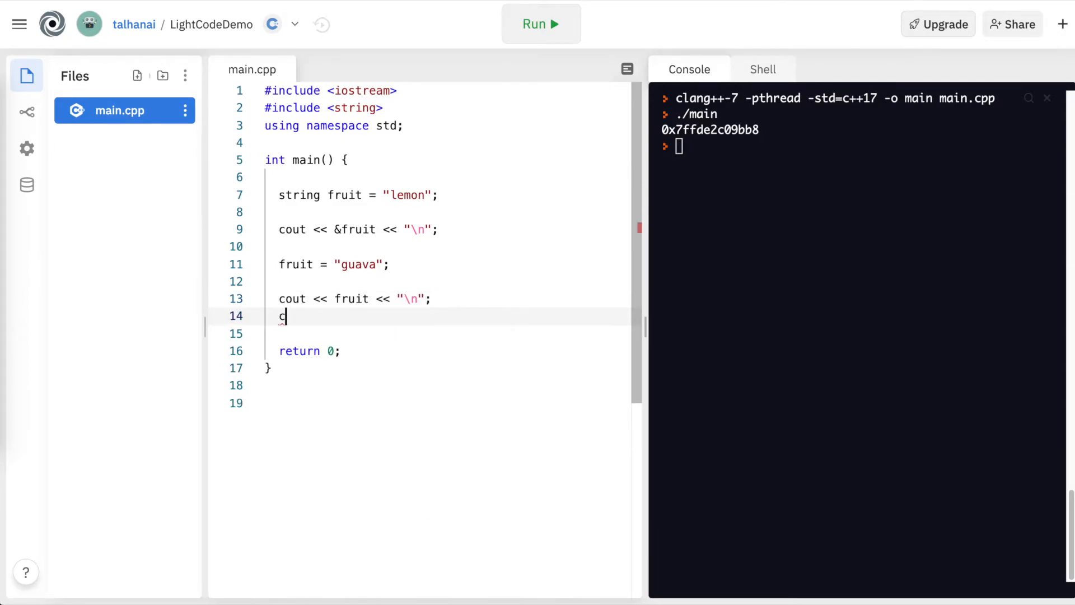
type("out << &fruit << \"")
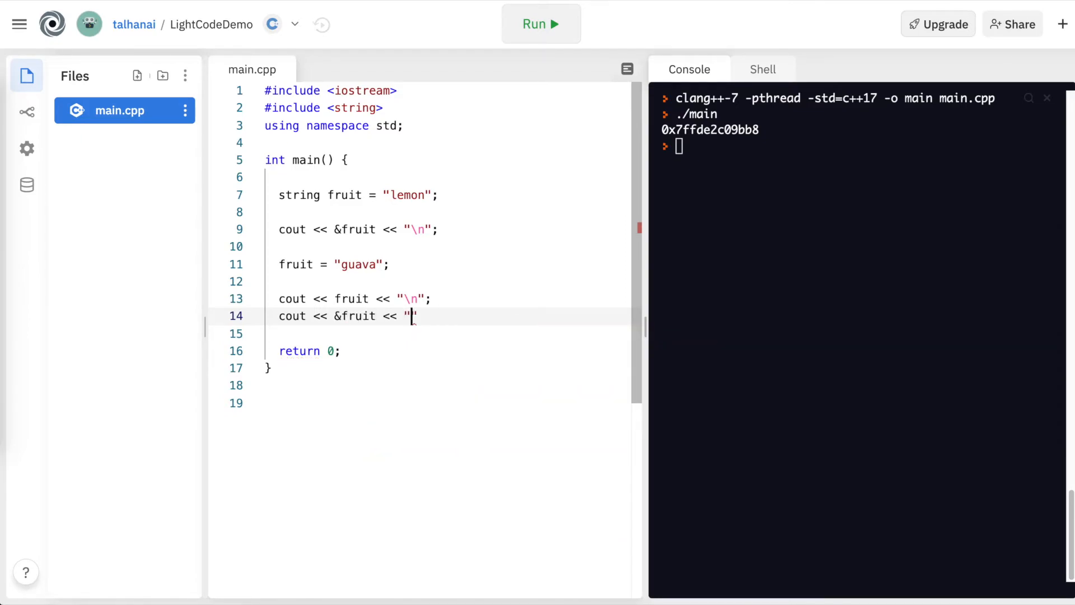
type("\\n\";")
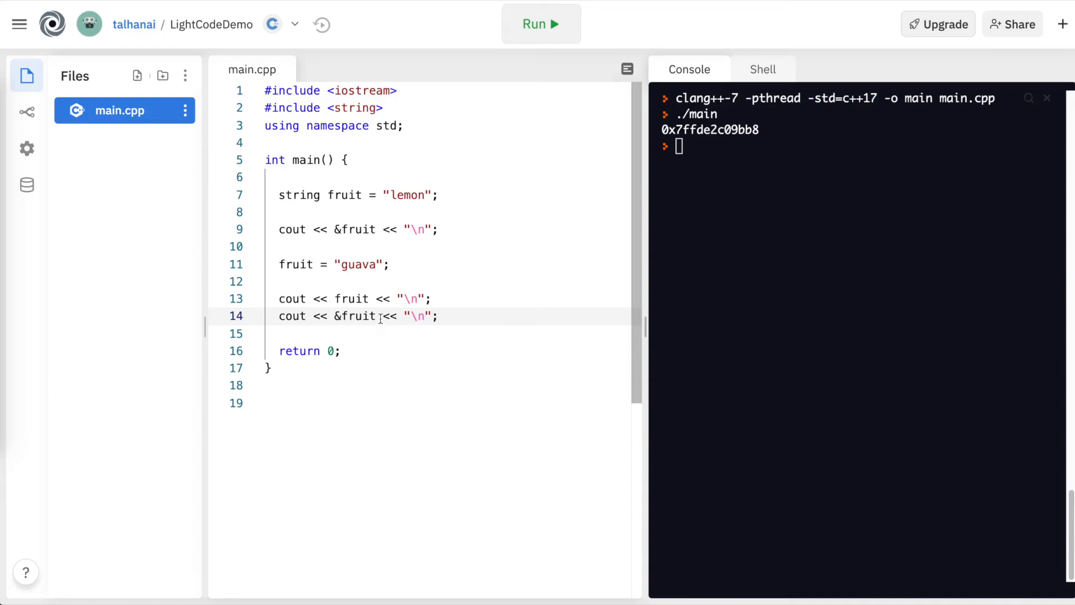
Run the updated program: address 0x7ffccadd2da8, guava, then the same address
left_click(541, 25)
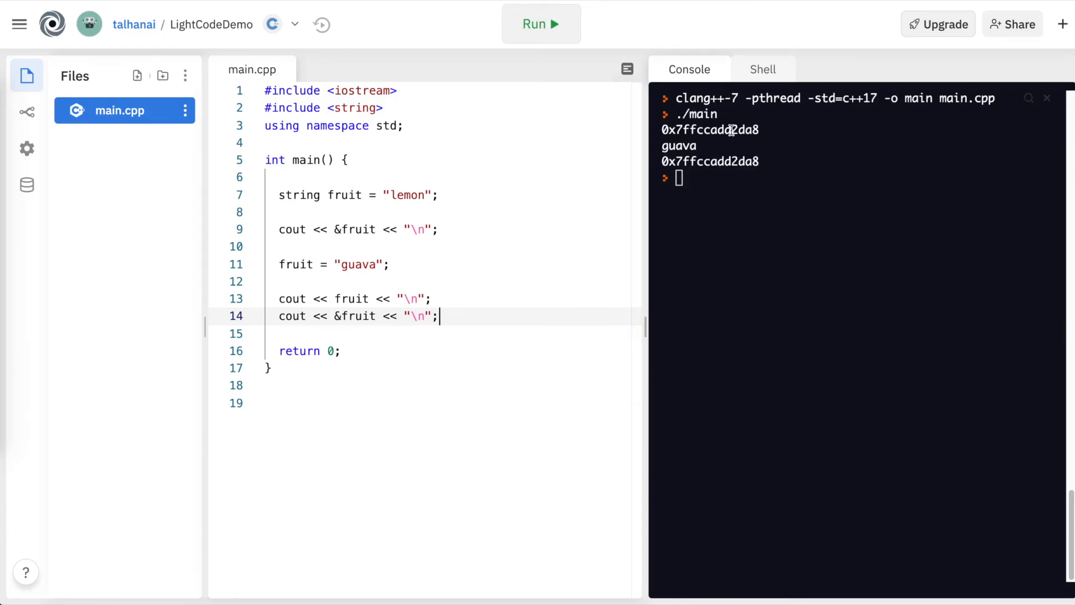
mouse_move(781, 148)
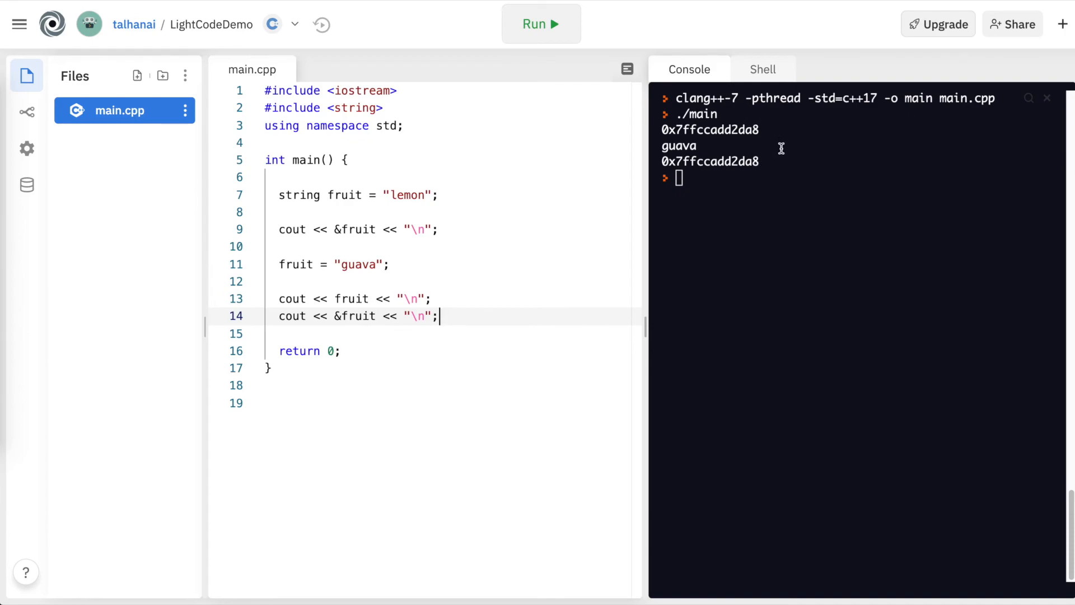